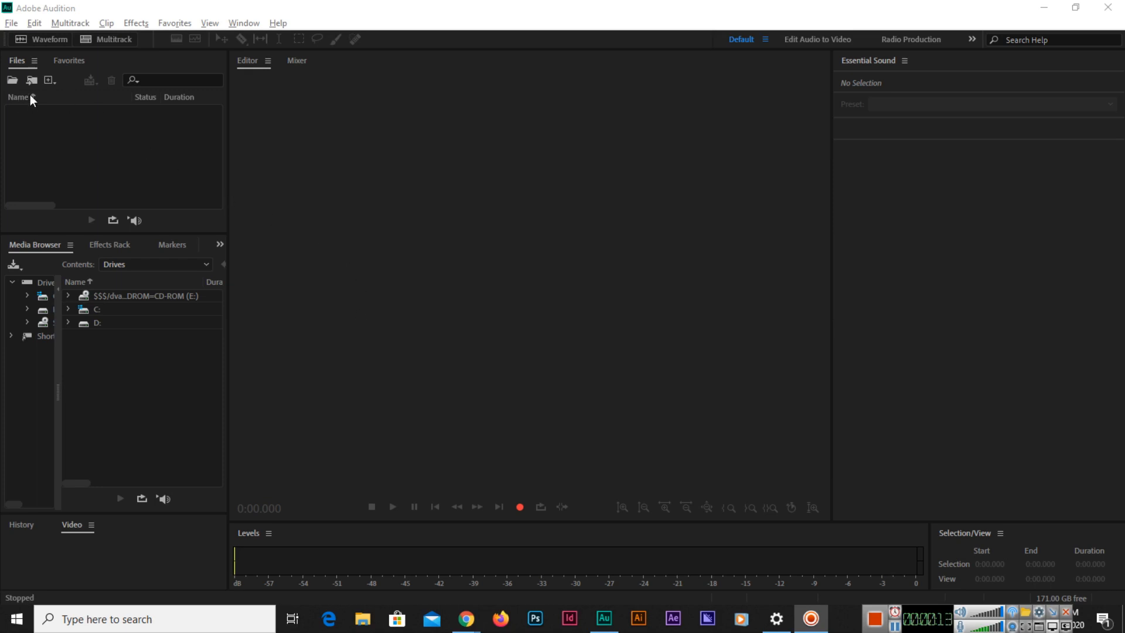
# Load welcome.wav from disk into the waveform editor and play it through once.
pyautogui.click(8, 22)
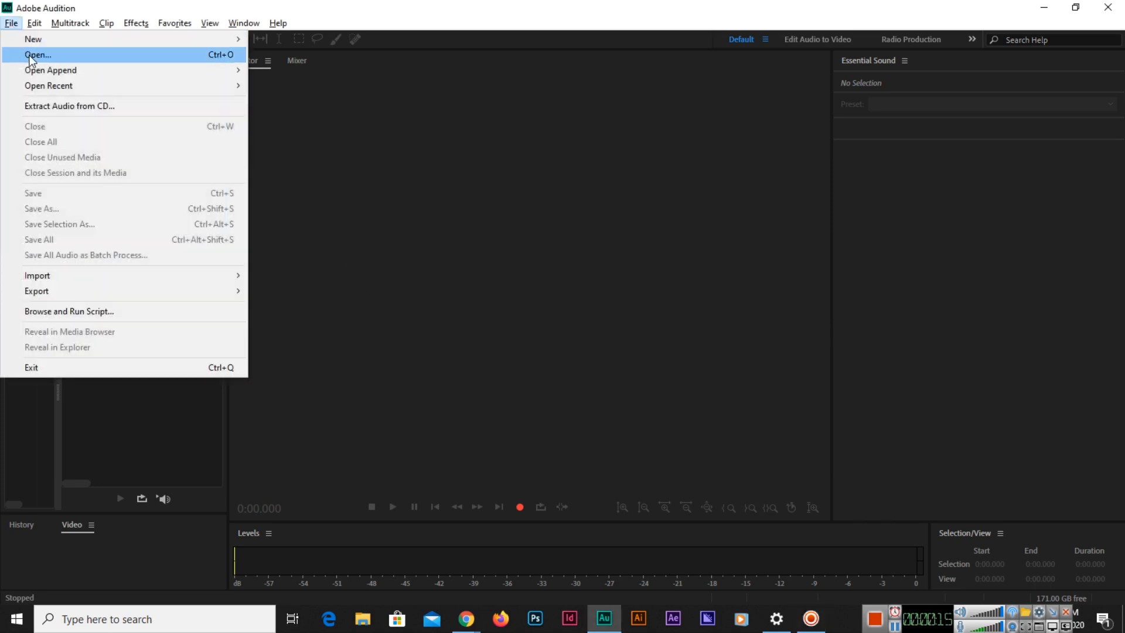
pyautogui.click(38, 56)
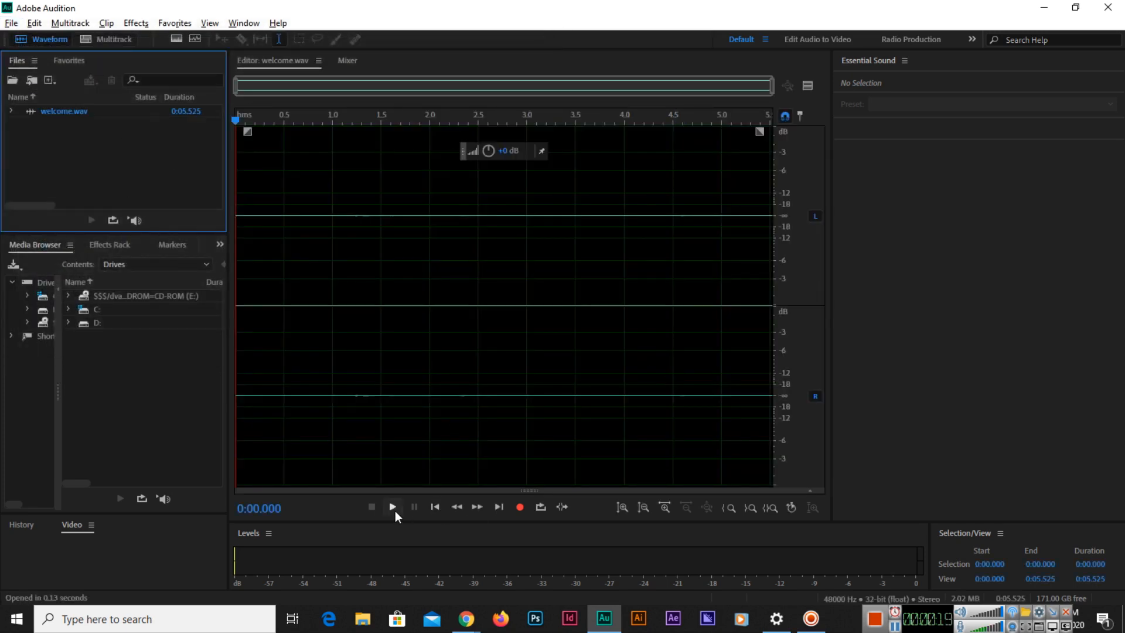
pyautogui.moveTo(394, 521)
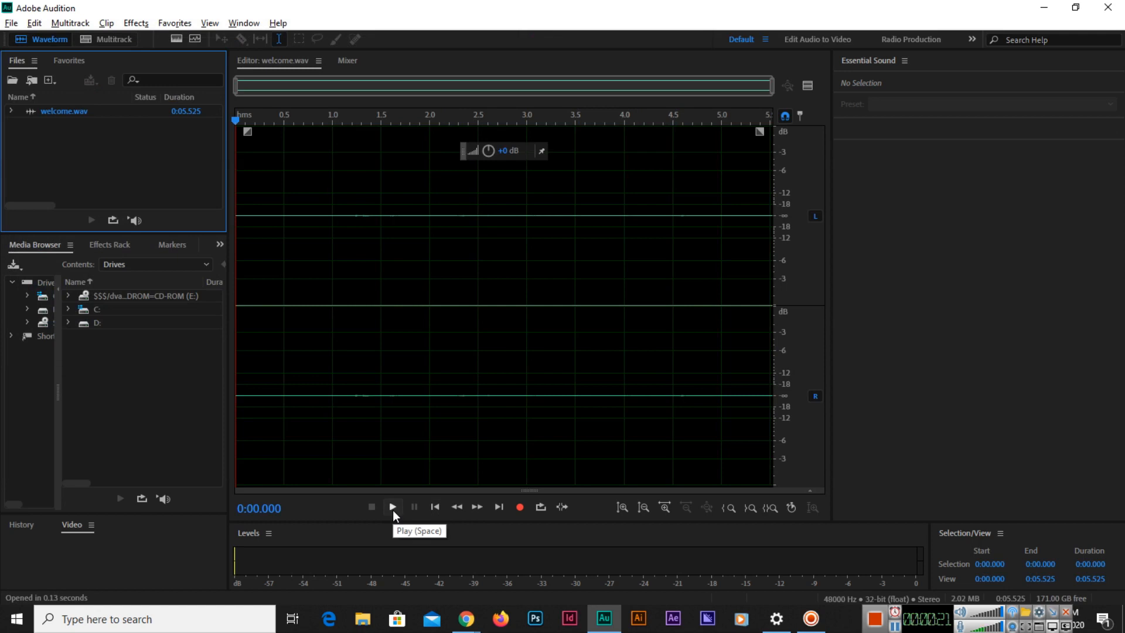
pyautogui.click(392, 507)
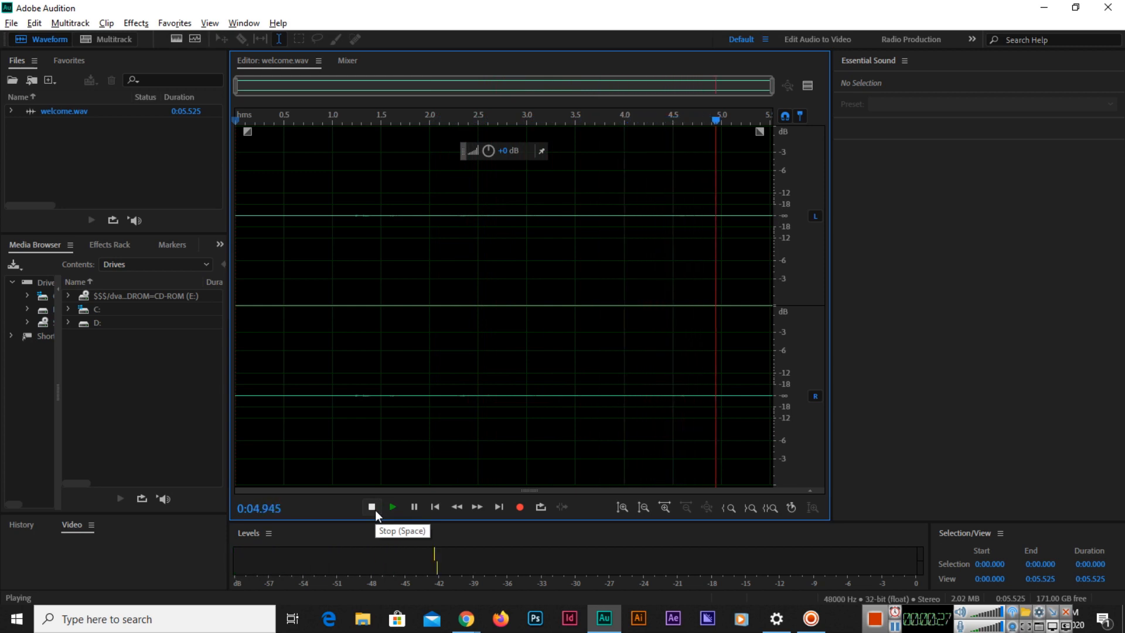
pyautogui.click(372, 506)
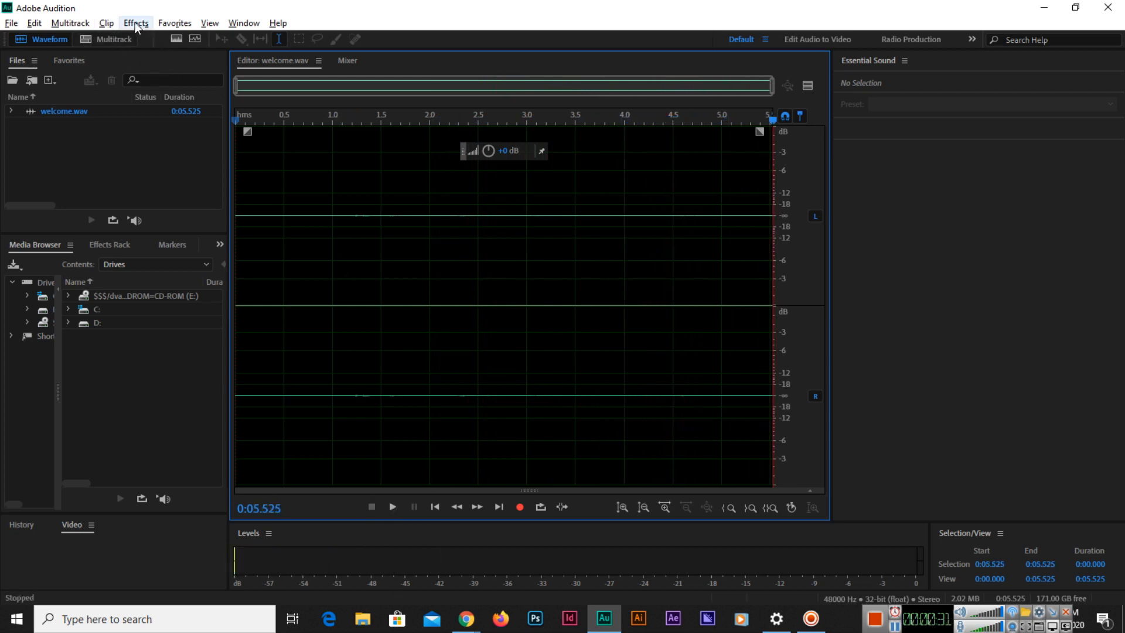
# Launch the Amplify effect on welcome.wav and browse its gain presets list.
pyautogui.click(135, 22)
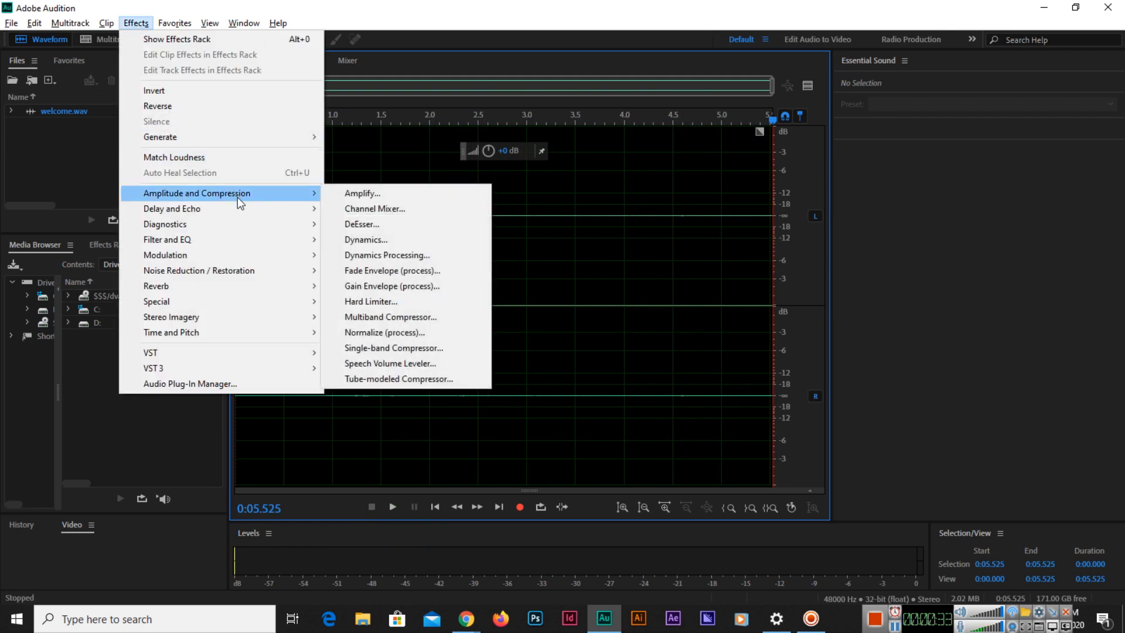
pyautogui.moveTo(384, 200)
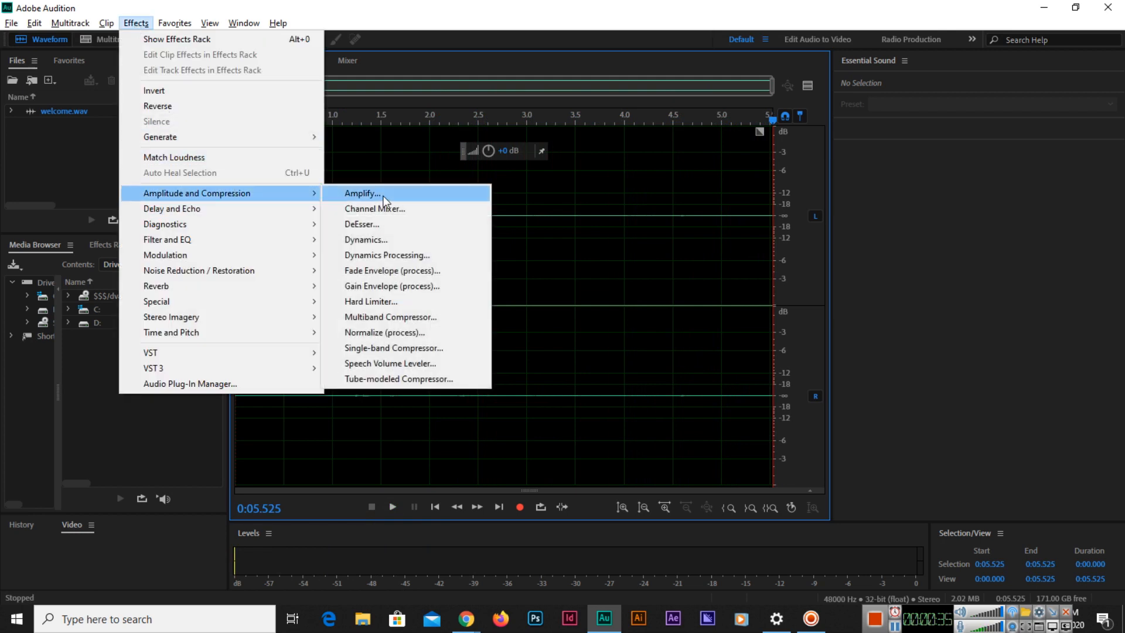
pyautogui.click(361, 193)
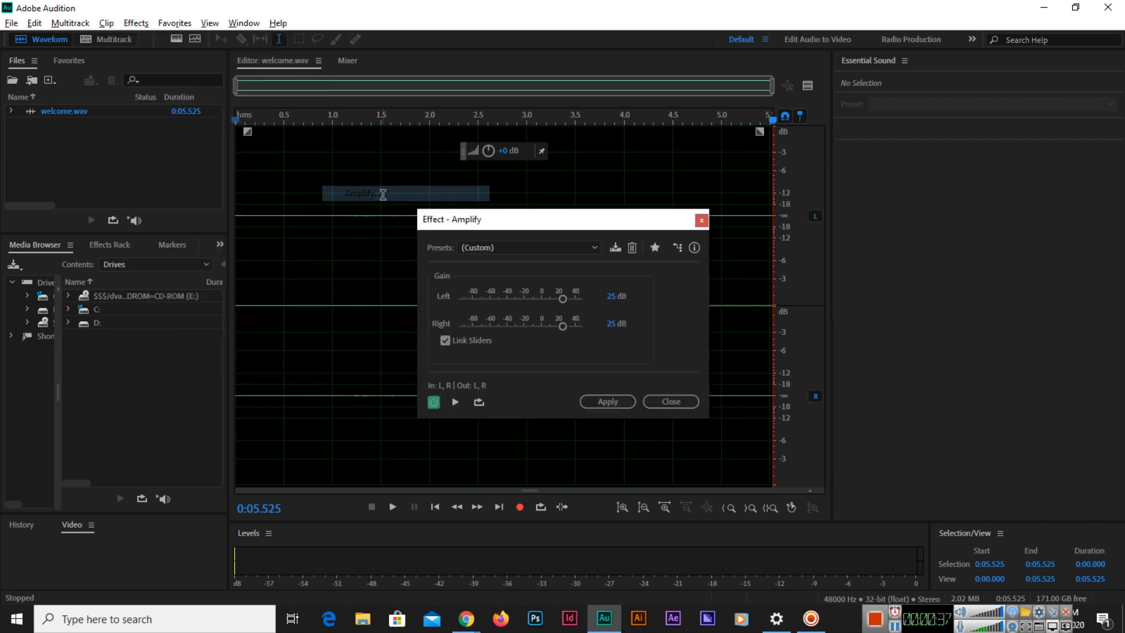
pyautogui.click(529, 248)
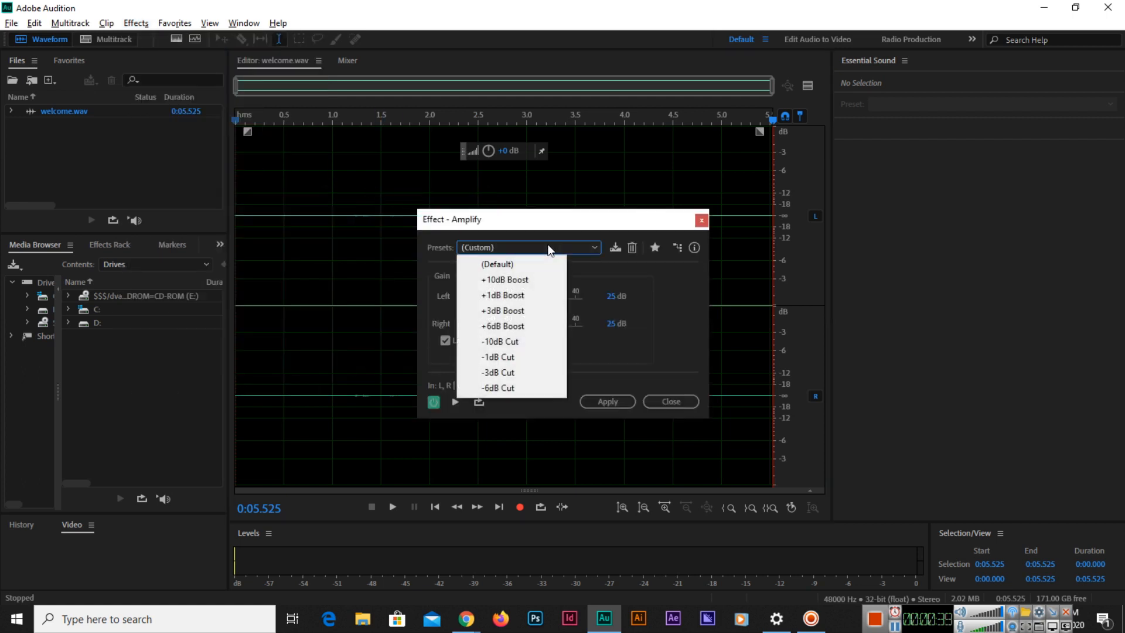
pyautogui.moveTo(515, 312)
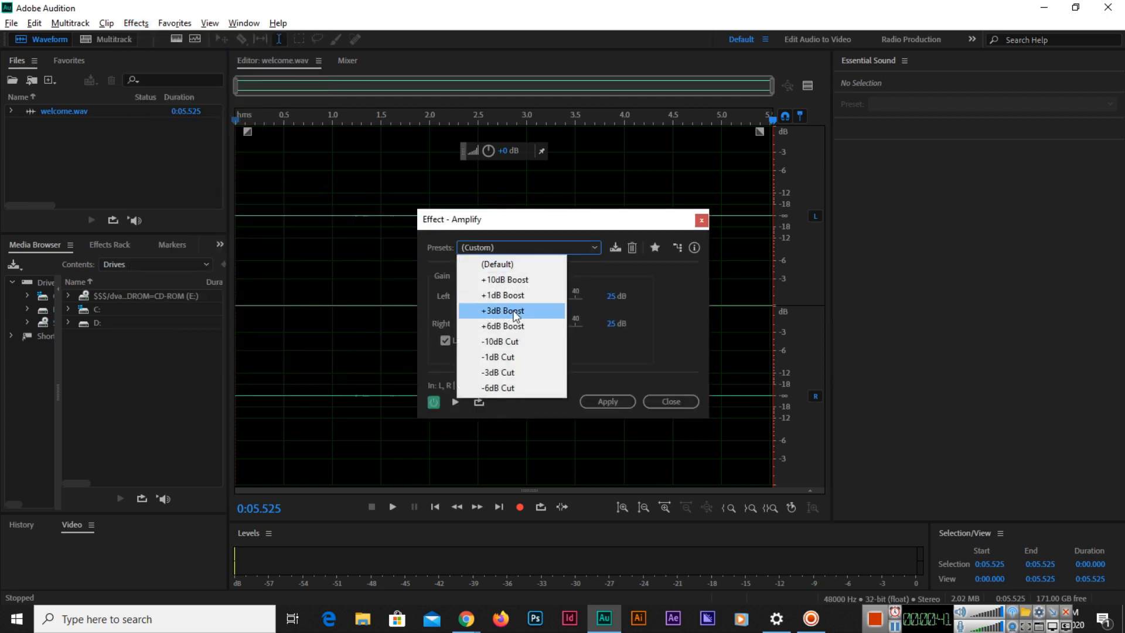
pyautogui.moveTo(515, 286)
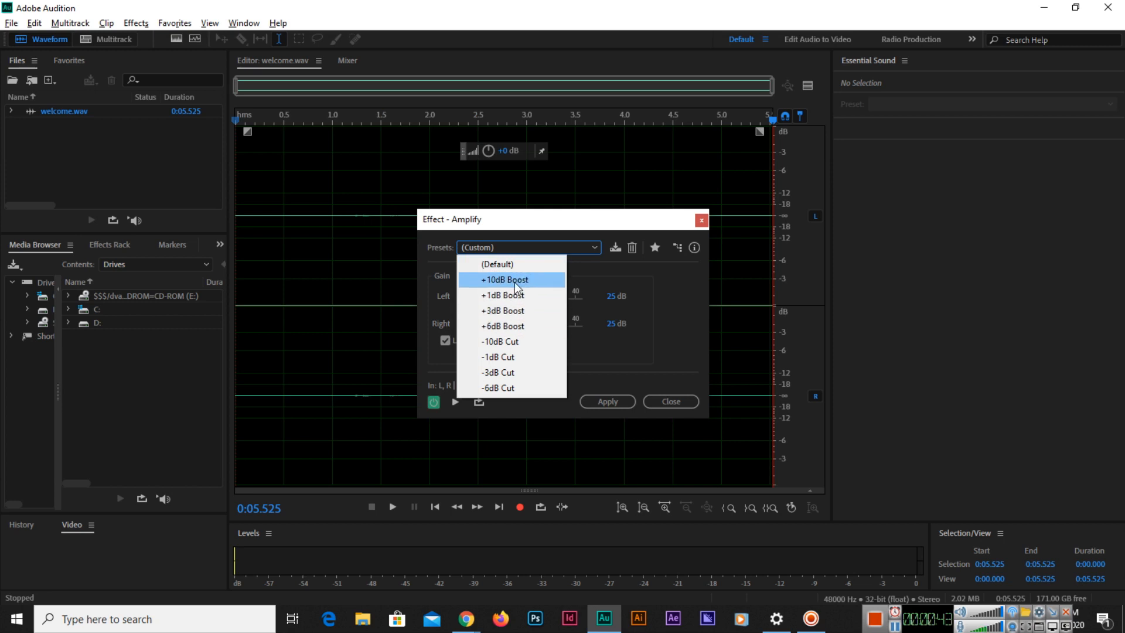
pyautogui.moveTo(514, 356)
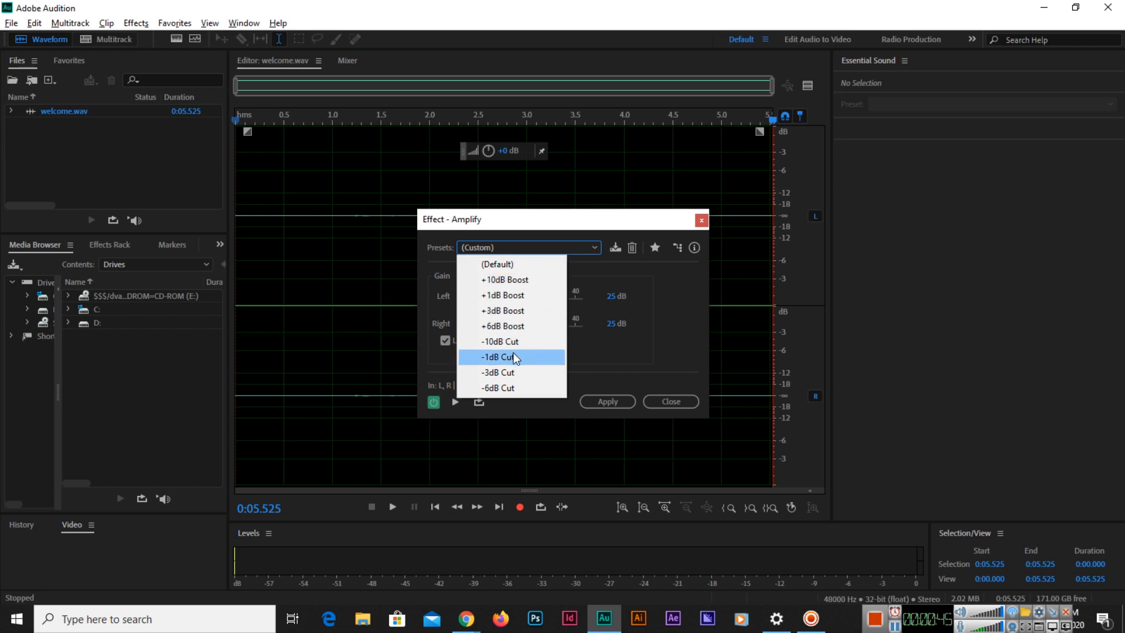
pyautogui.moveTo(528, 341)
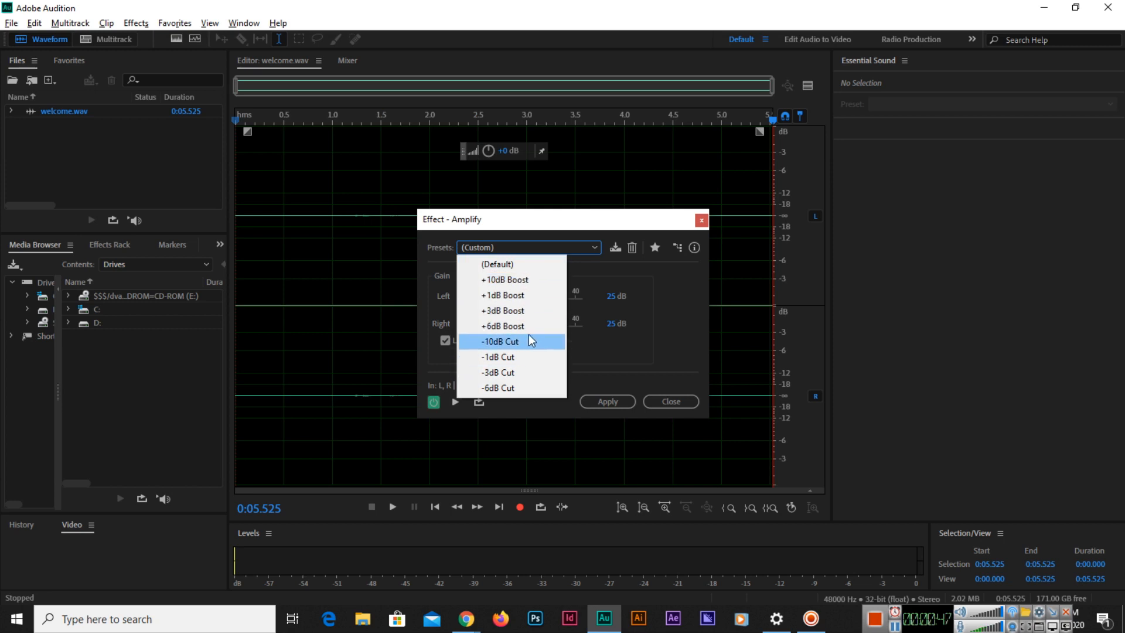
# Choose the +10dB Boost preset (10 dB both channels) and preview how it sounds.
pyautogui.click(505, 279)
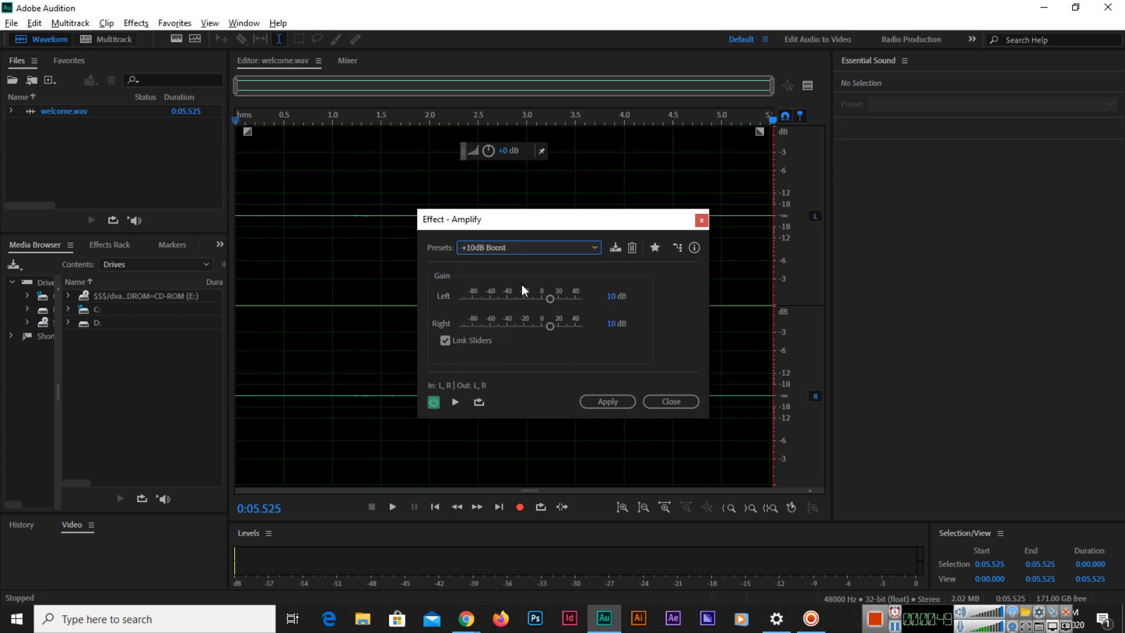
pyautogui.moveTo(455, 402)
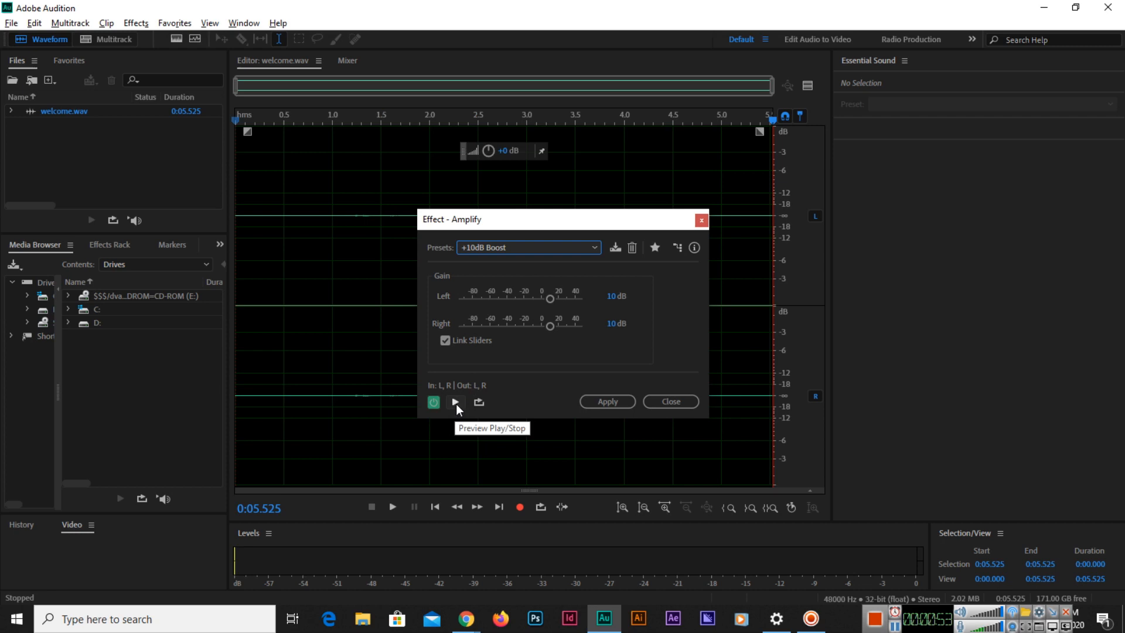
pyautogui.moveTo(467, 411)
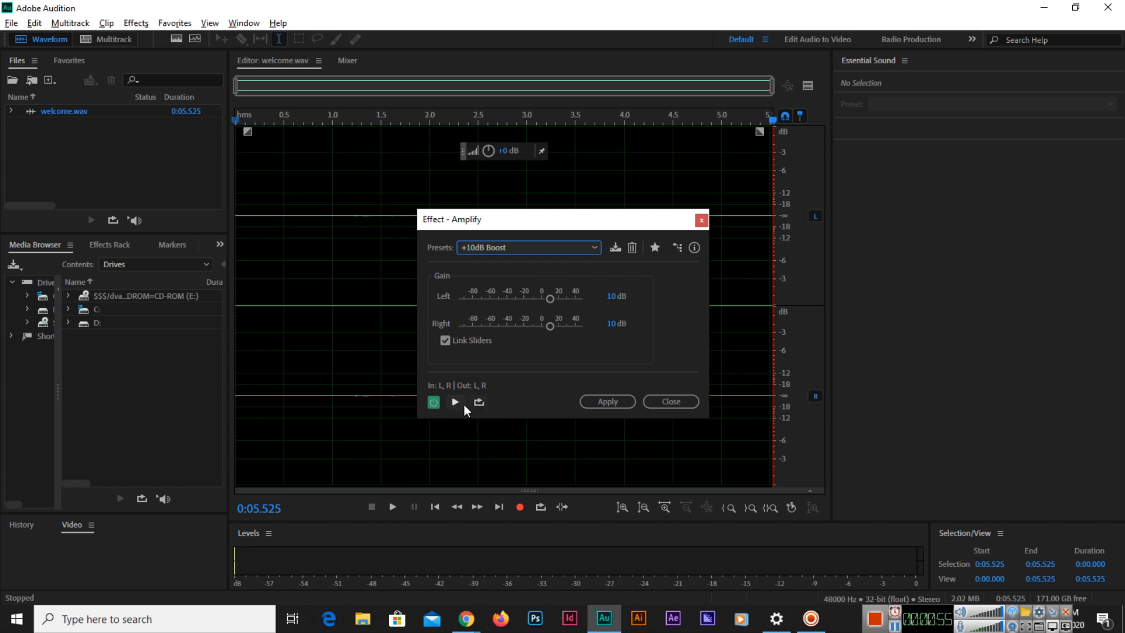
pyautogui.click(455, 402)
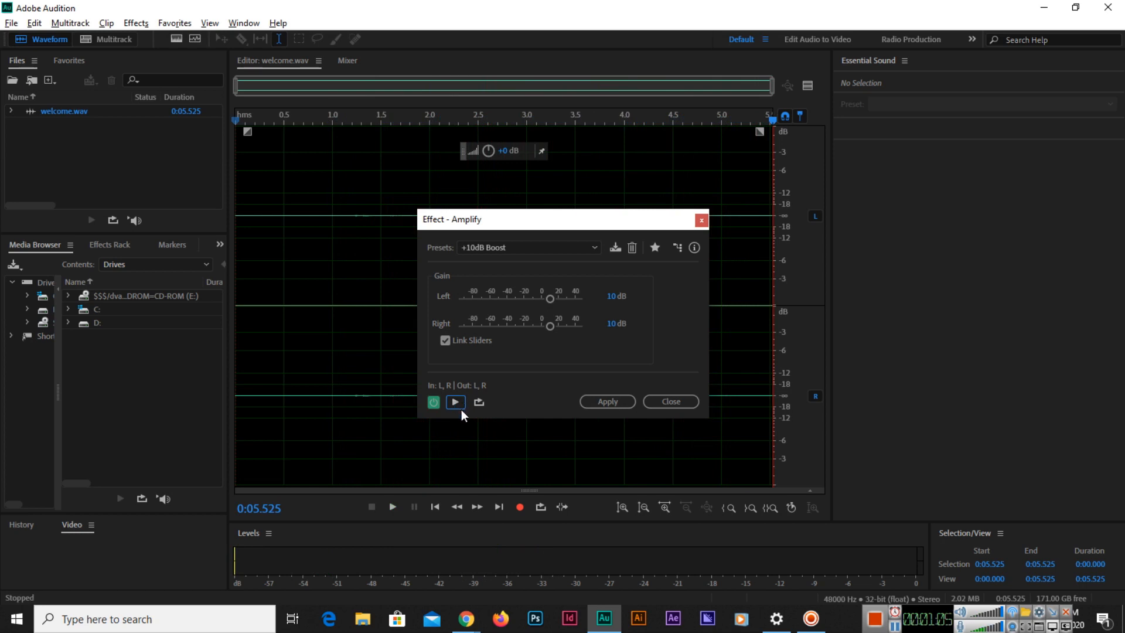
pyautogui.click(529, 247)
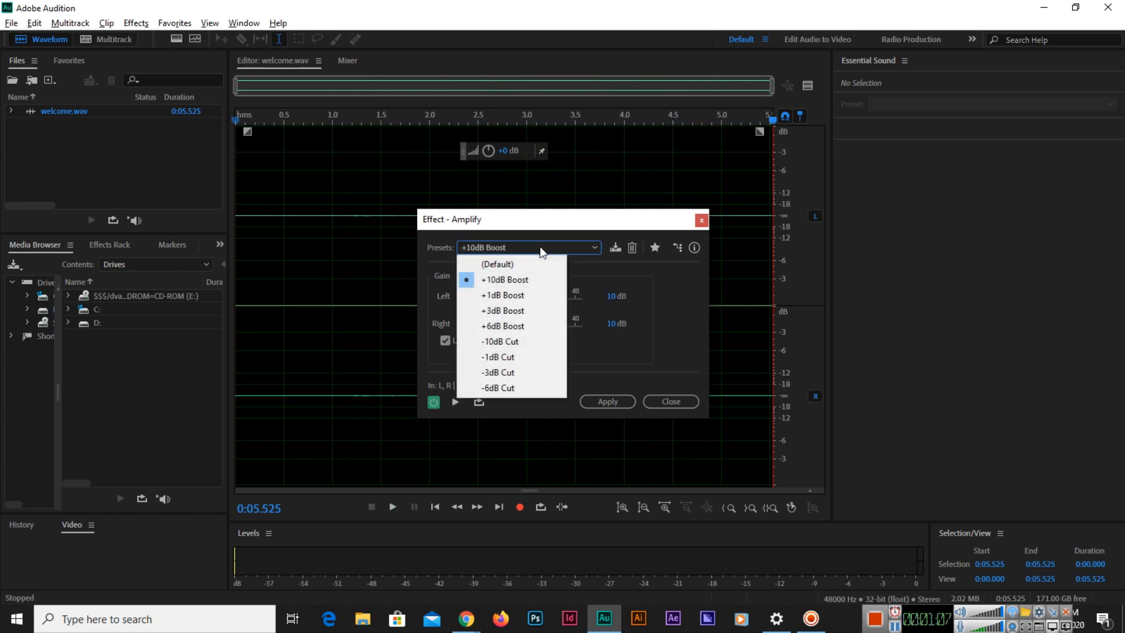
pyautogui.moveTo(535, 282)
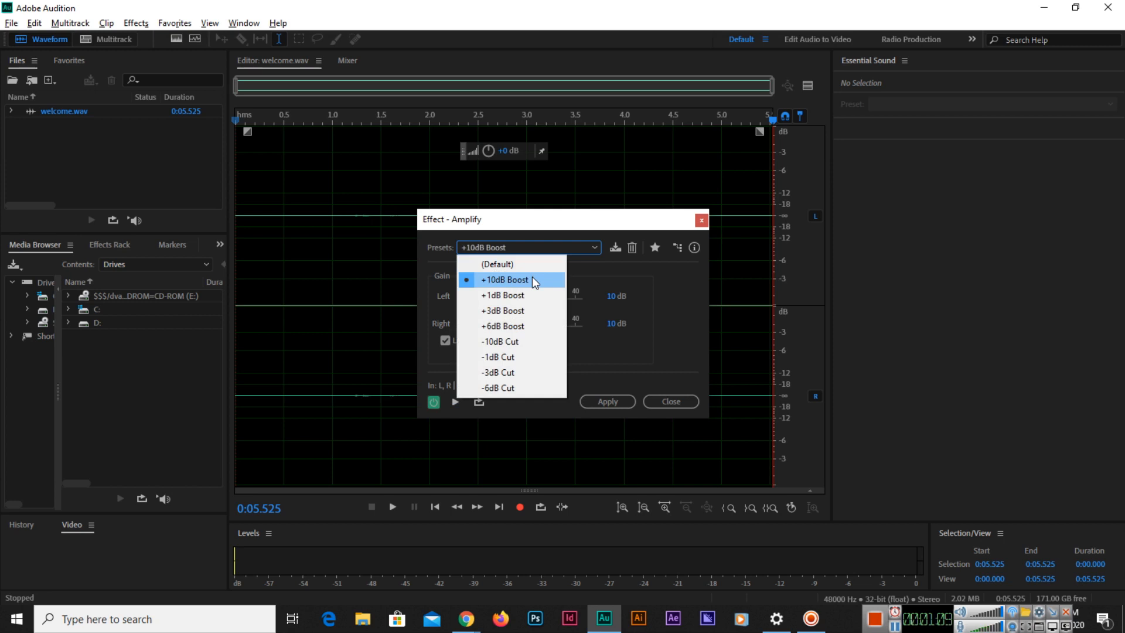
pyautogui.click(504, 279)
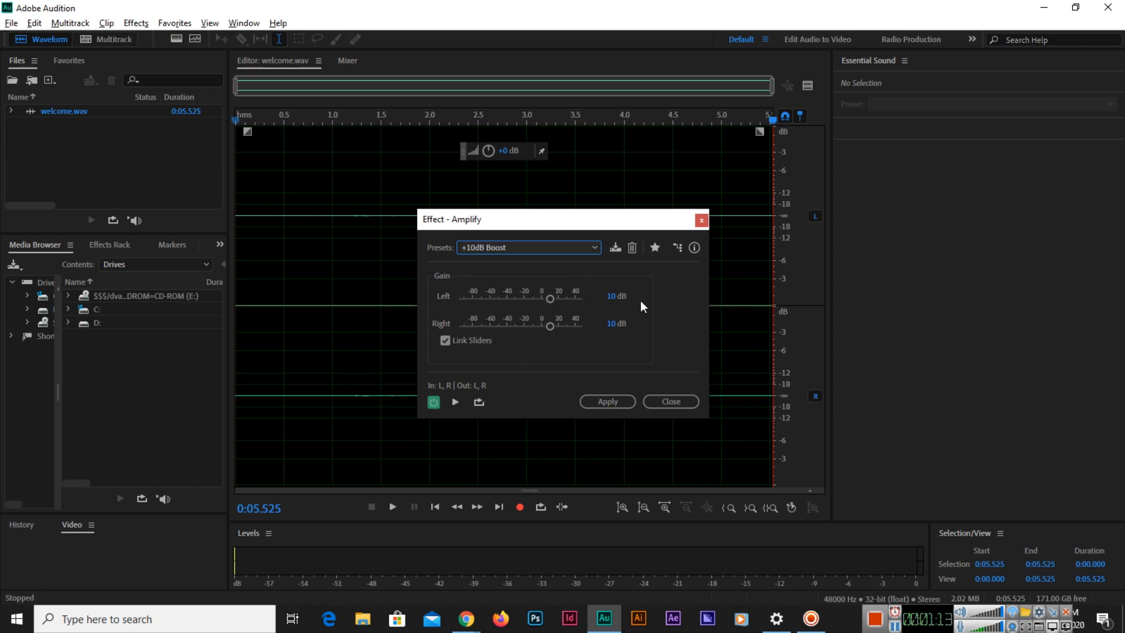
# Raise the linked Left/Right gain sliders to 25 dB and preview the louder result.
pyautogui.moveTo(549, 299); pyautogui.dragTo(558, 298)
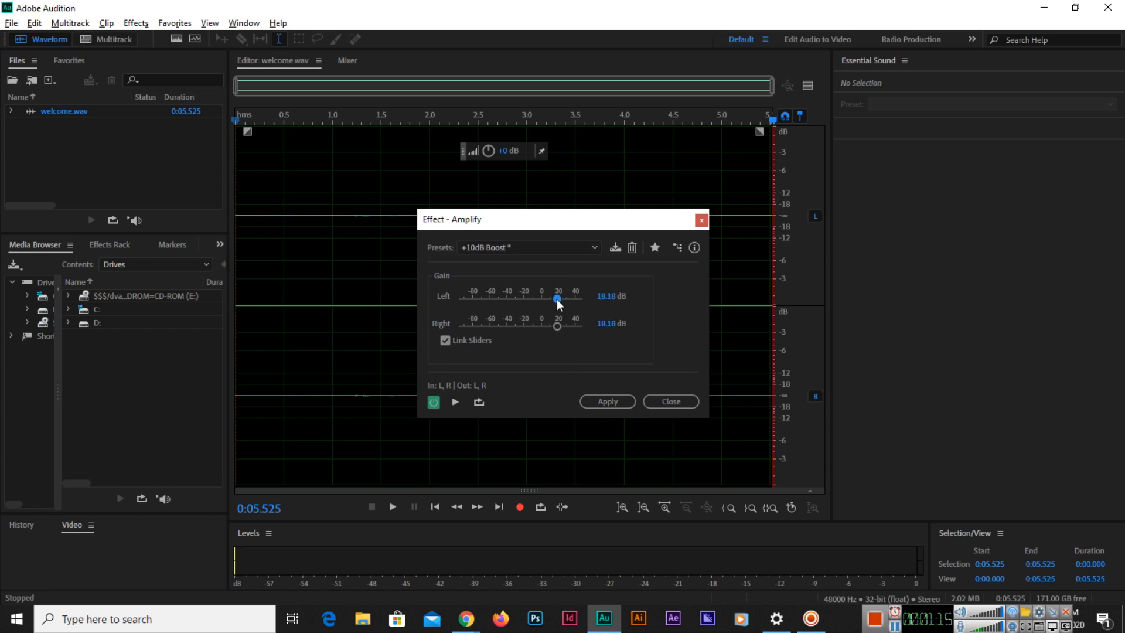
pyautogui.moveTo(556, 299); pyautogui.dragTo(560, 299)
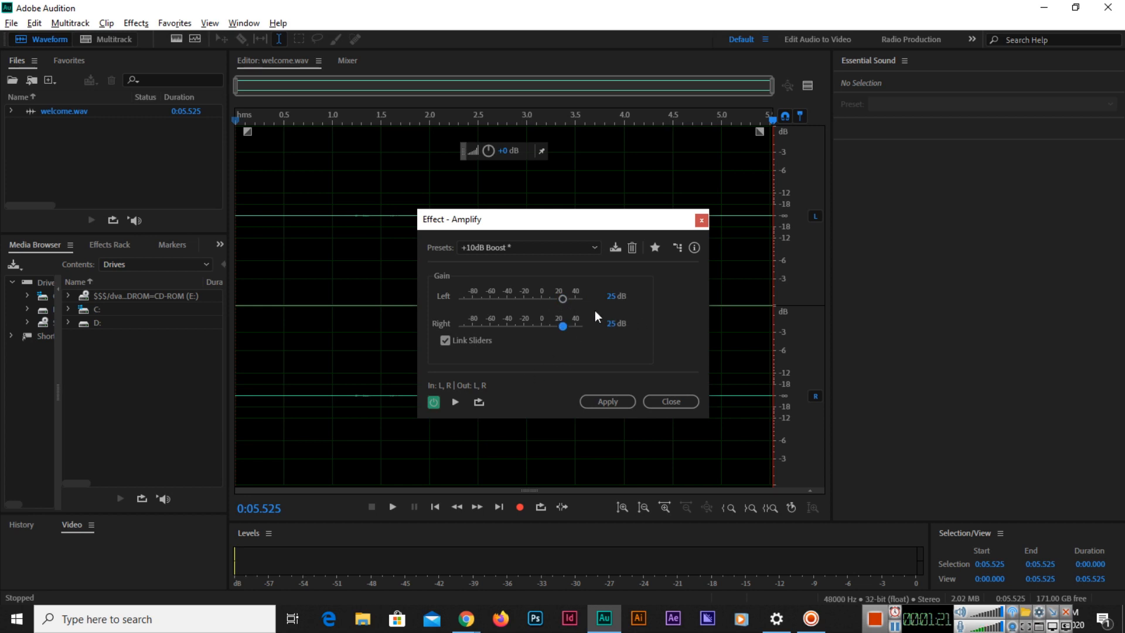
pyautogui.click(455, 402)
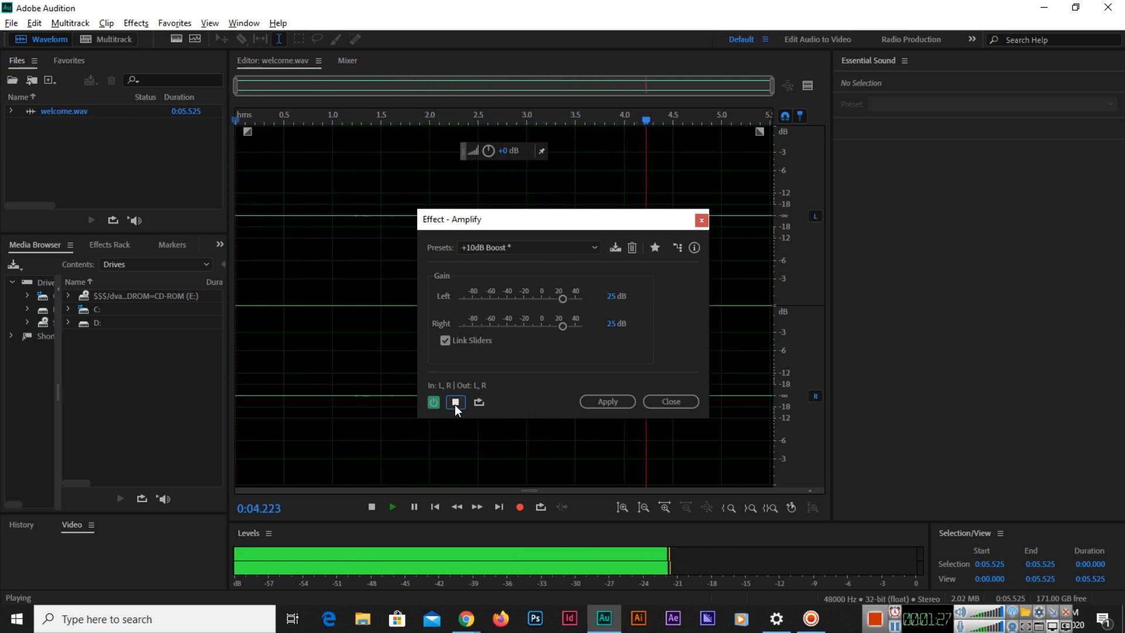
pyautogui.click(455, 402)
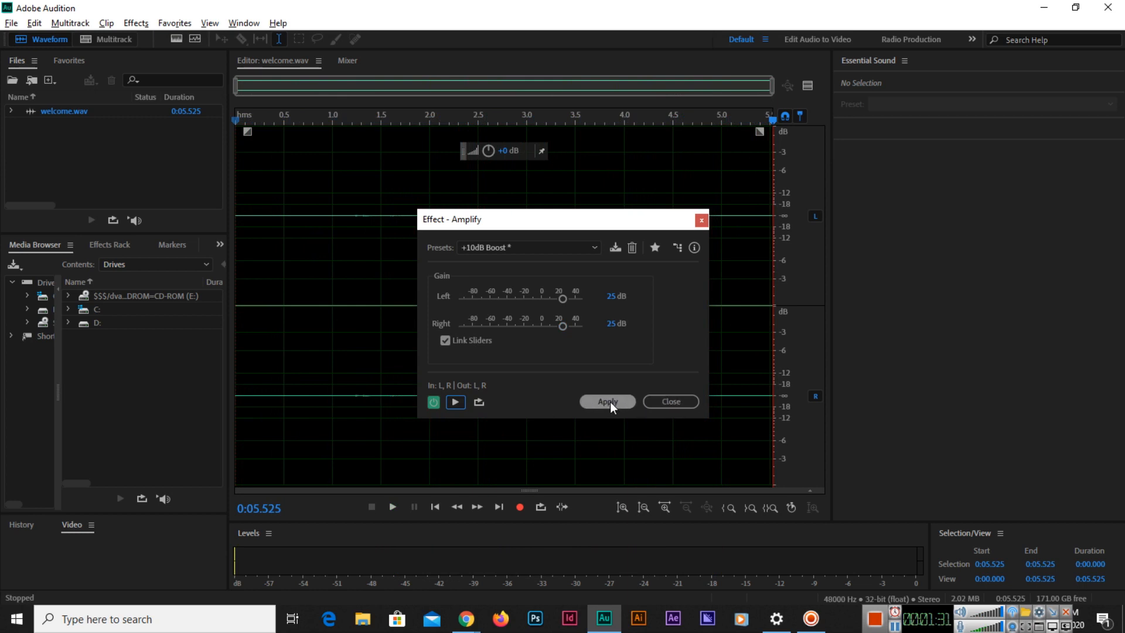
# Apply the 25 dB amplification to welcome.wav and play back the now-visible waveform.
pyautogui.click(607, 401)
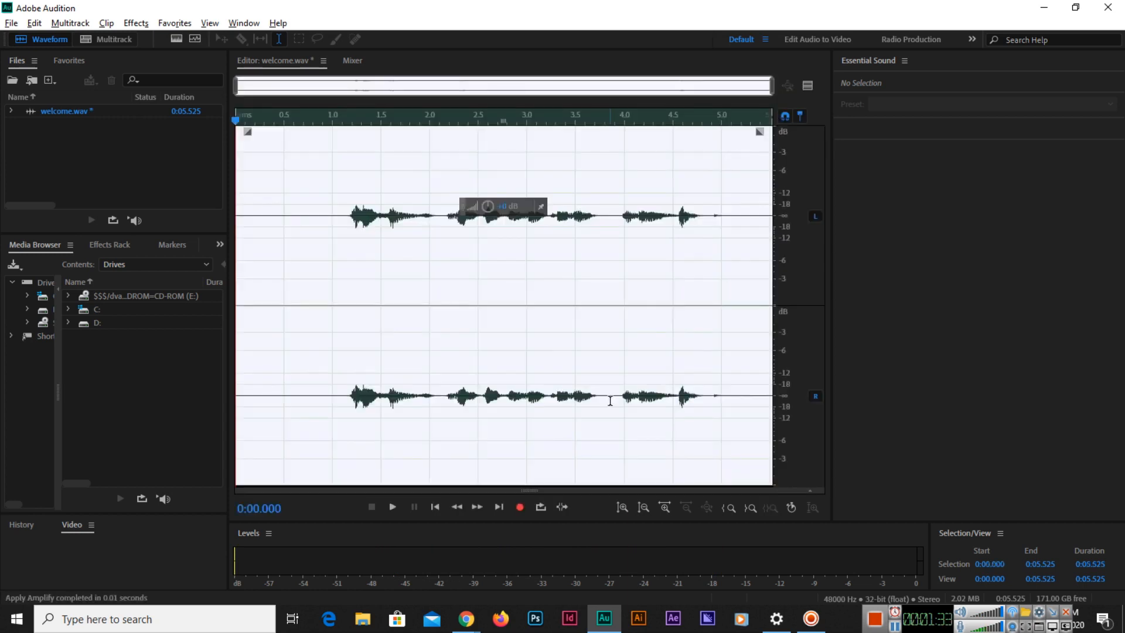
pyautogui.click(391, 506)
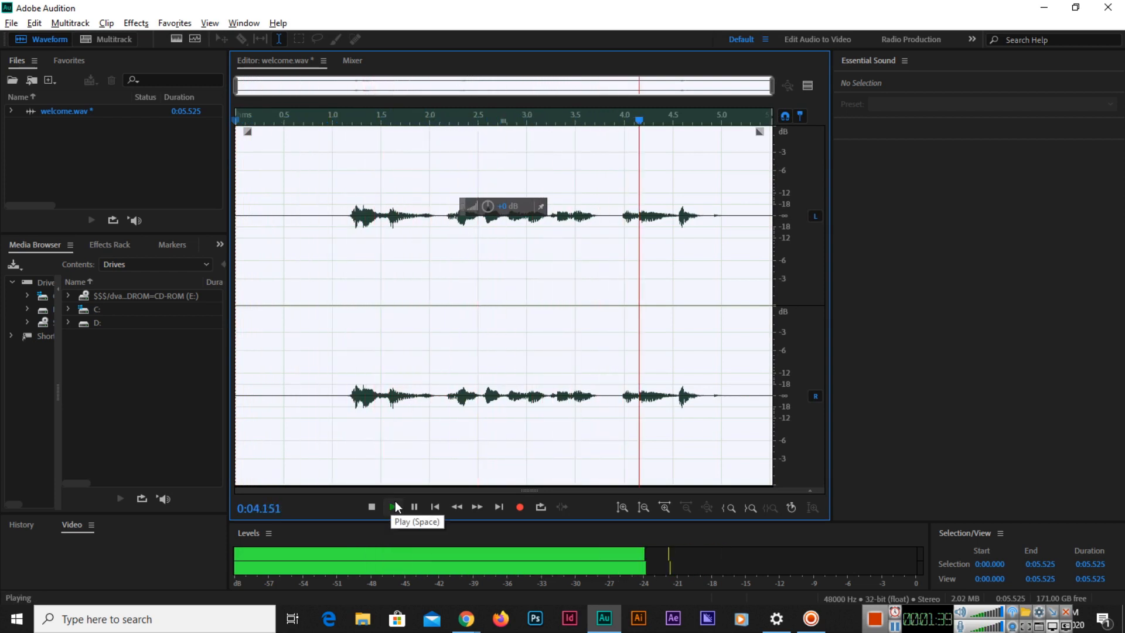
pyautogui.click(372, 507)
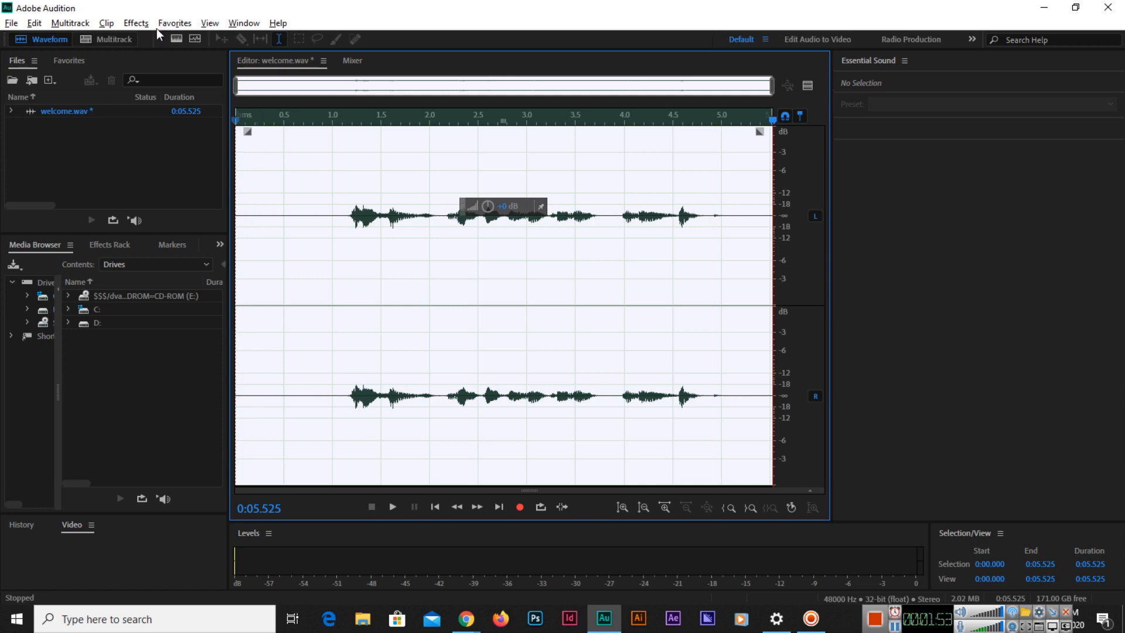
pyautogui.click(135, 23)
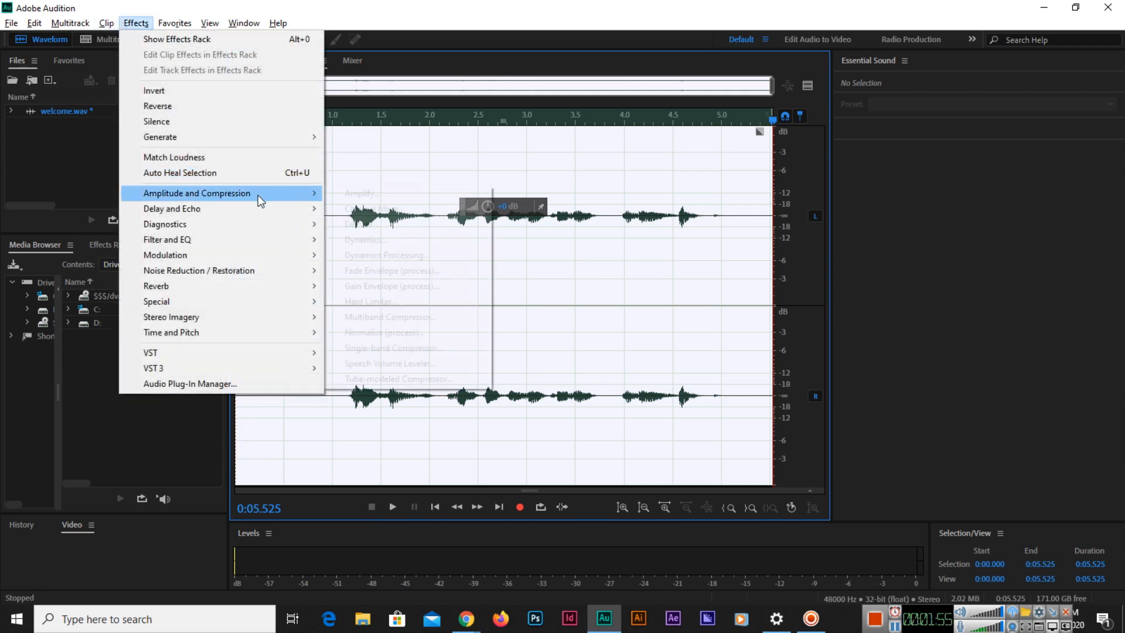
pyautogui.press('Escape')
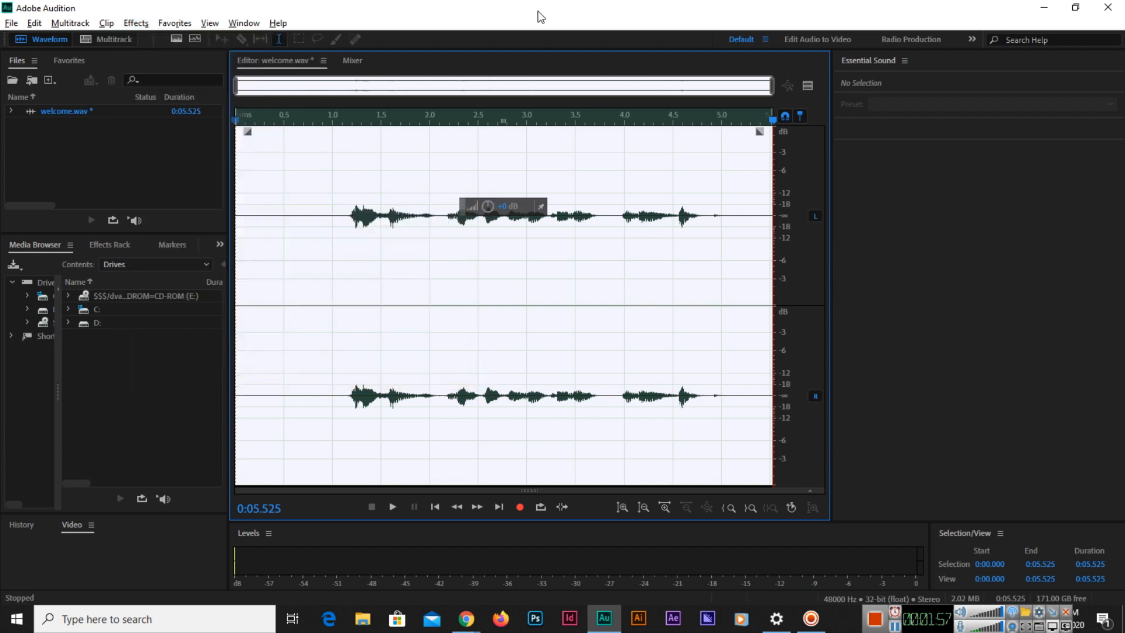